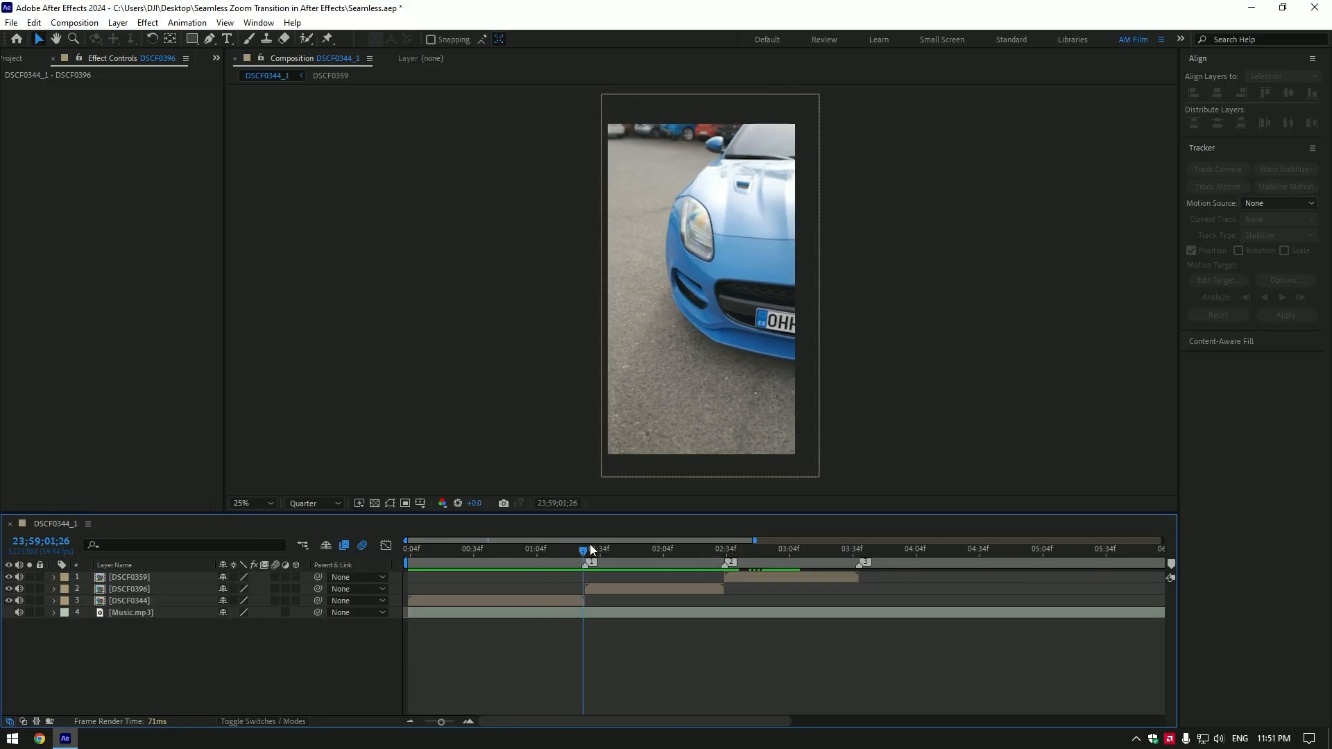
Duplicate DSCF0396 and pre-compose it, moving all attributes into the new composition
{"action": "key", "text": "ctrl+d"}
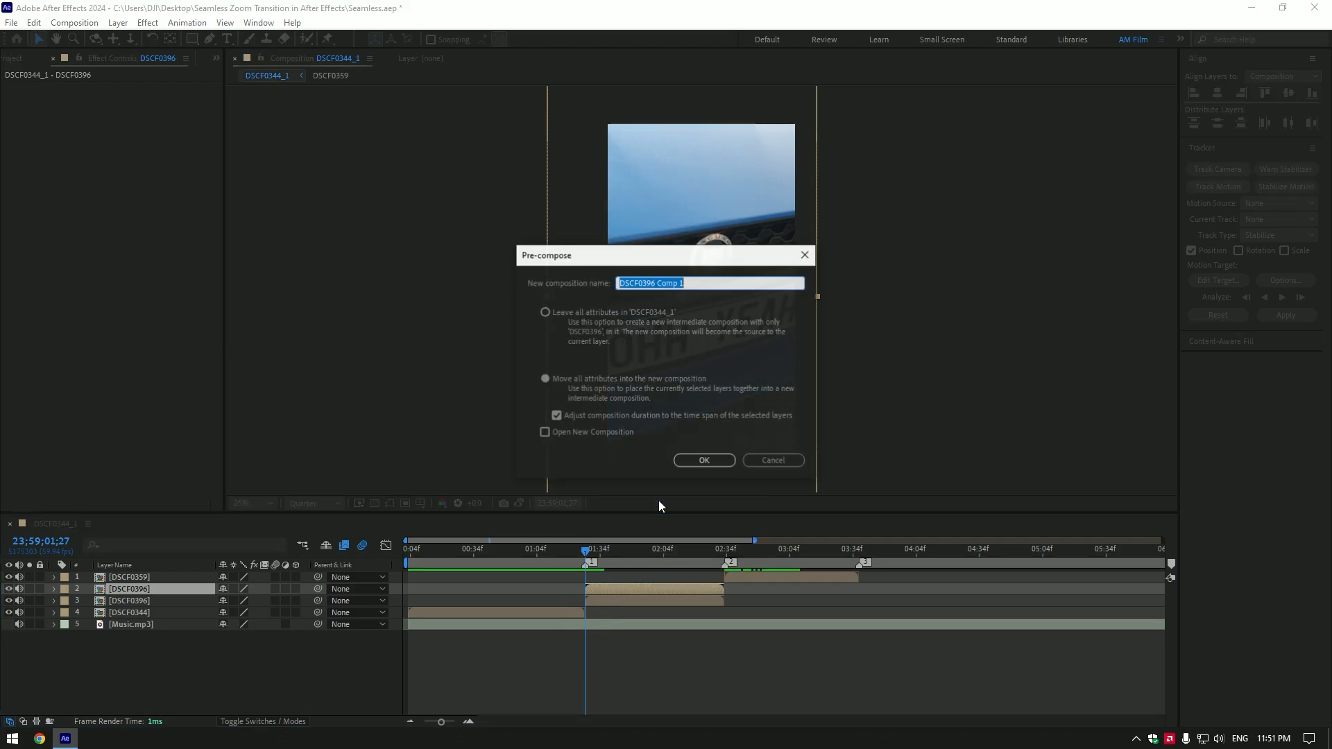
{"action": "left_click", "coordinate": [545, 378]}
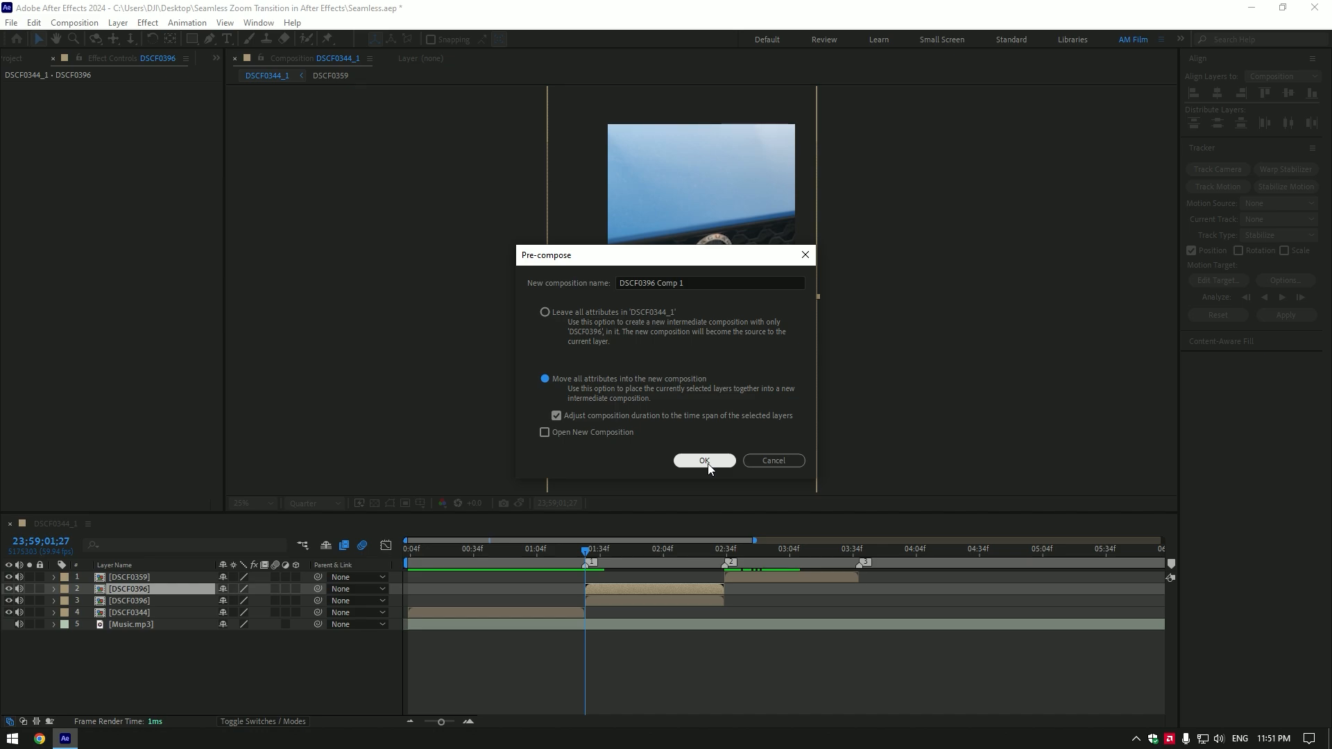
Create DSCF0396 Comp 1, freeze it on the current frame and trim it to end at the cut
{"action": "left_click", "coordinate": [703, 461]}
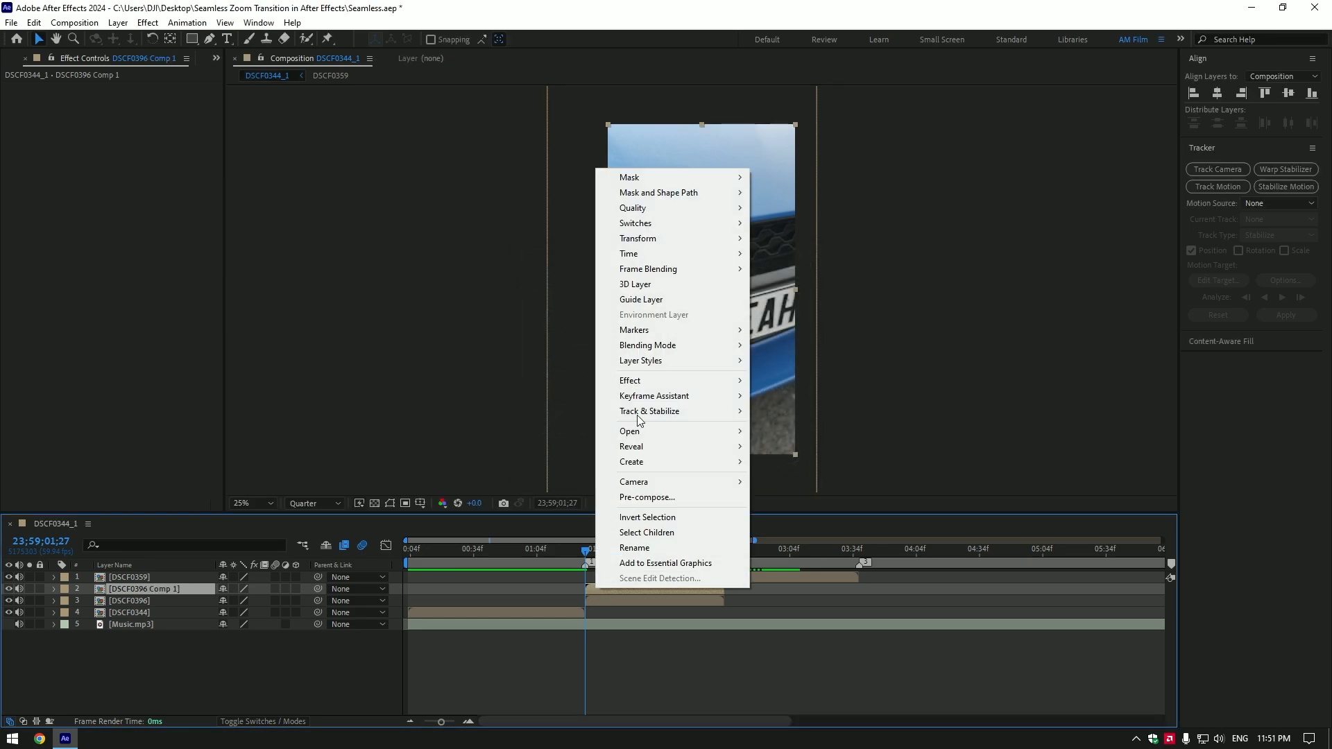
{"action": "left_click", "coordinate": [628, 254]}
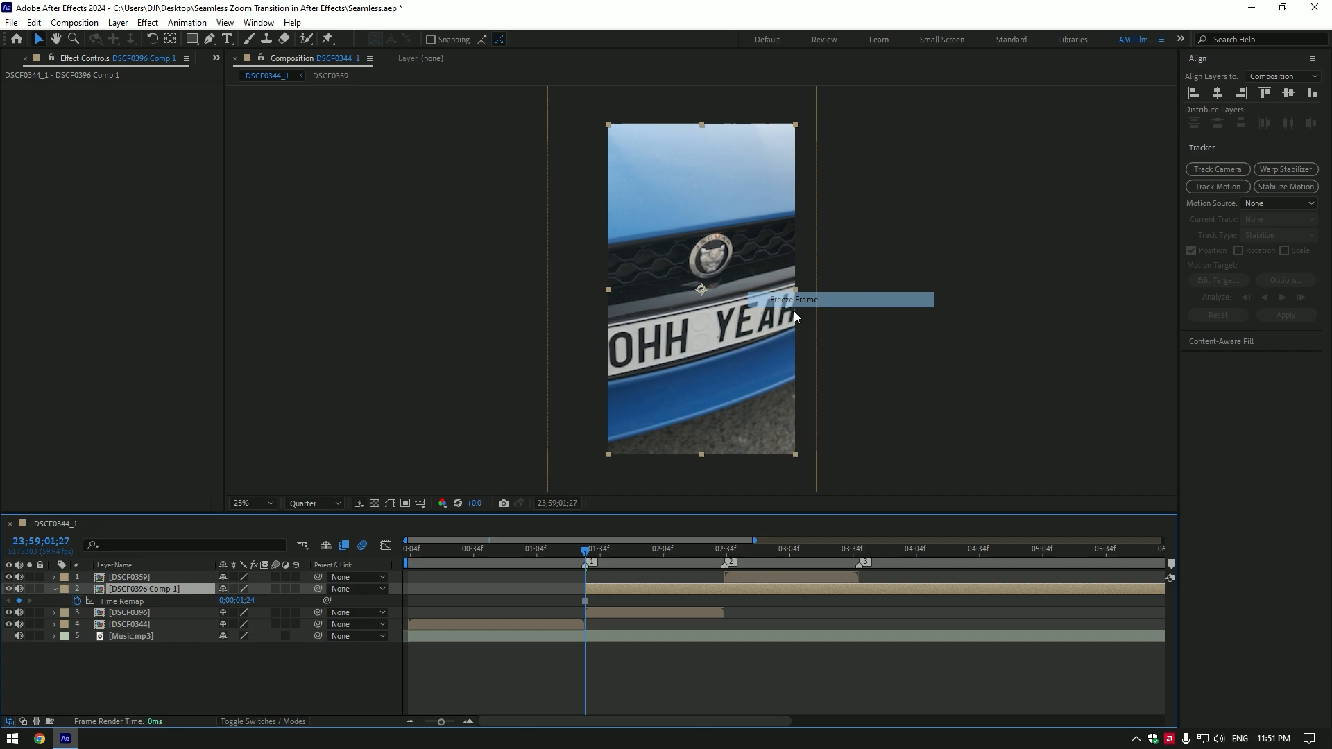
{"action": "left_click", "coordinate": [656, 549]}
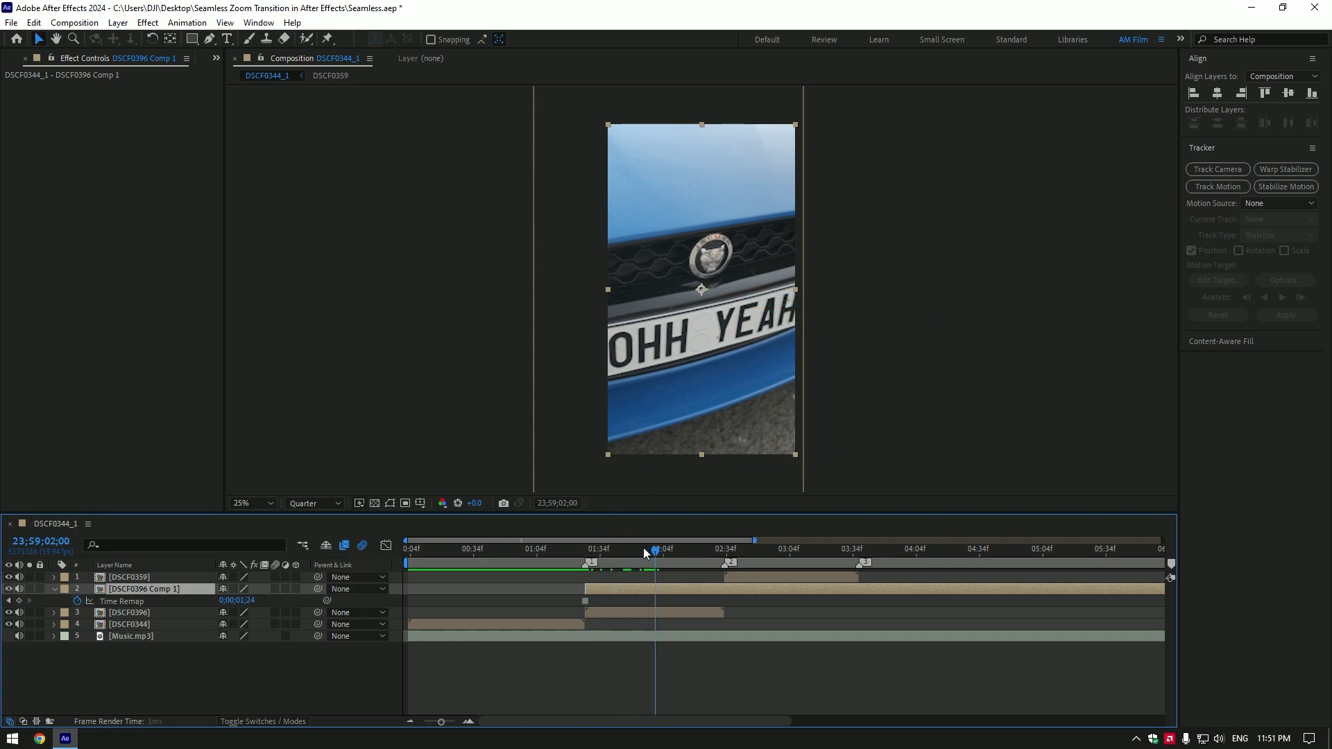
{"action": "left_click", "coordinate": [512, 549]}
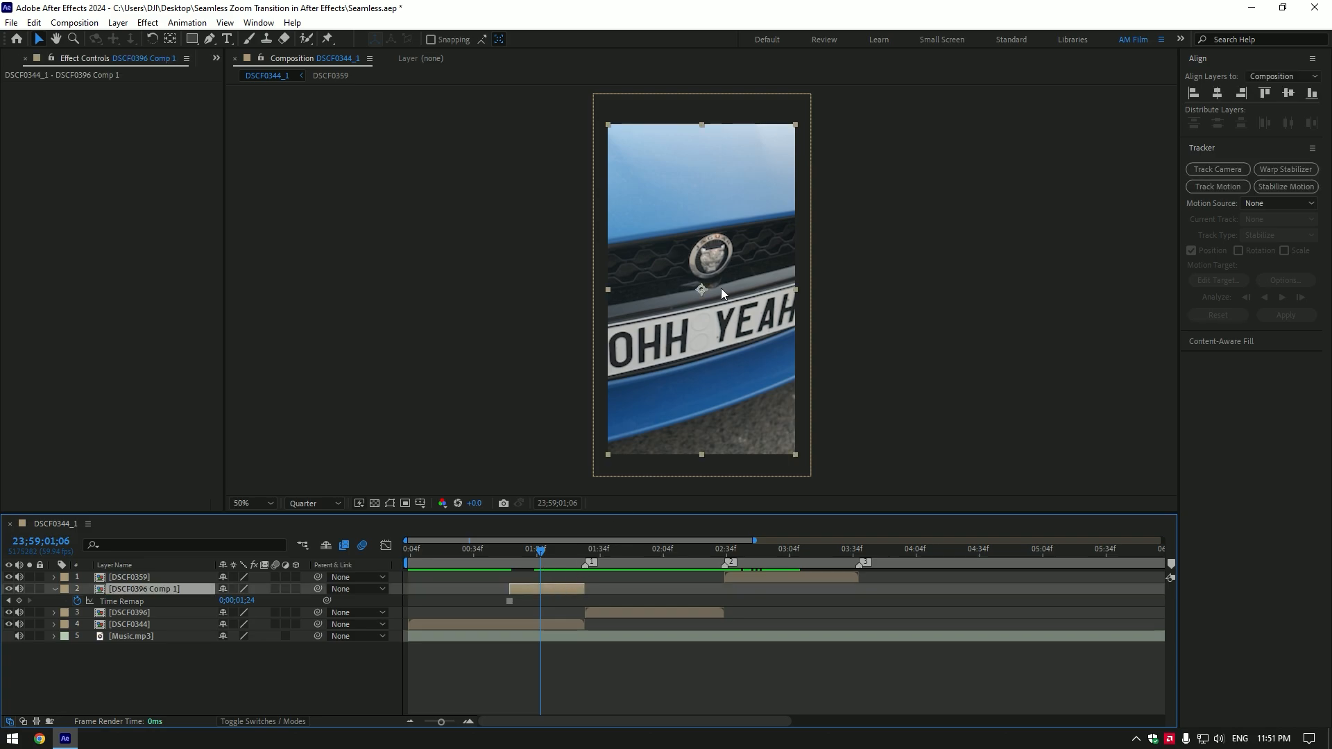
Apply Mocha AE to the frozen layer with Apply Matte enabled so only the badge shows
{"action": "left_click", "coordinate": [312, 503]}
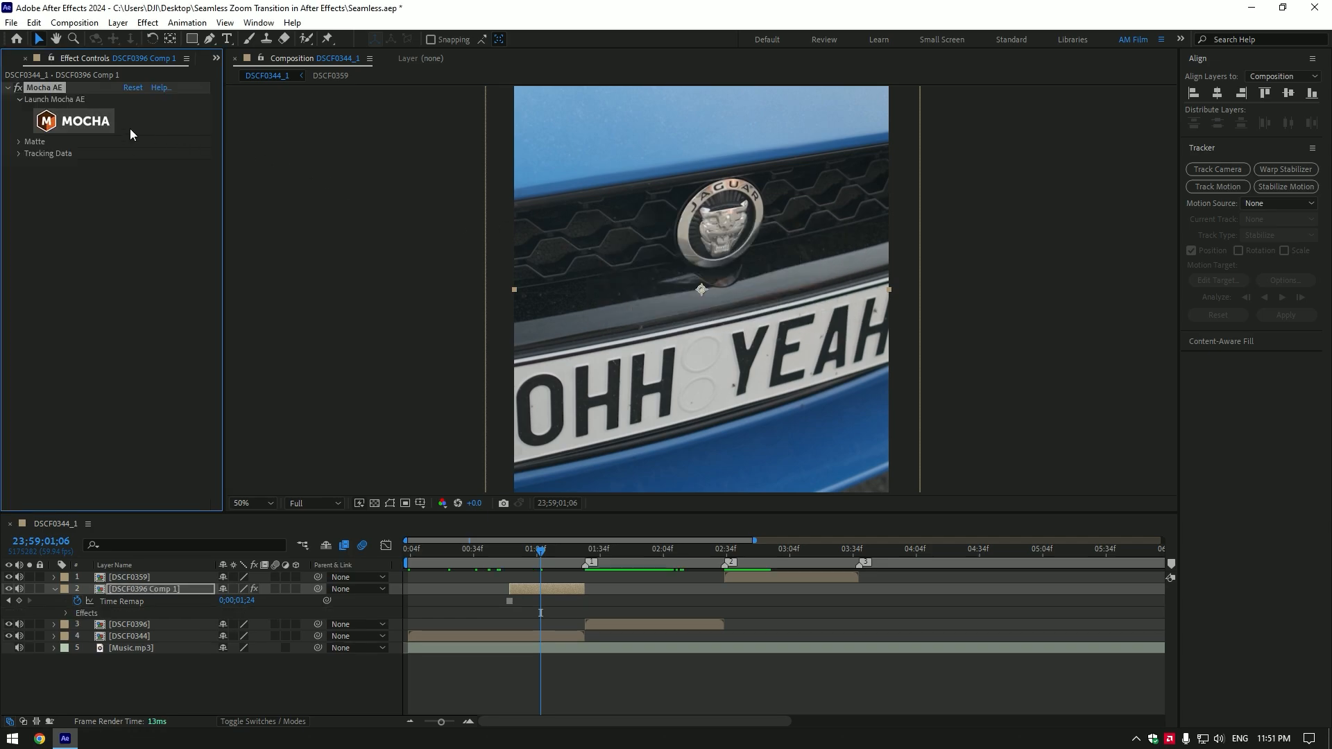
{"action": "left_click", "coordinate": [84, 120]}
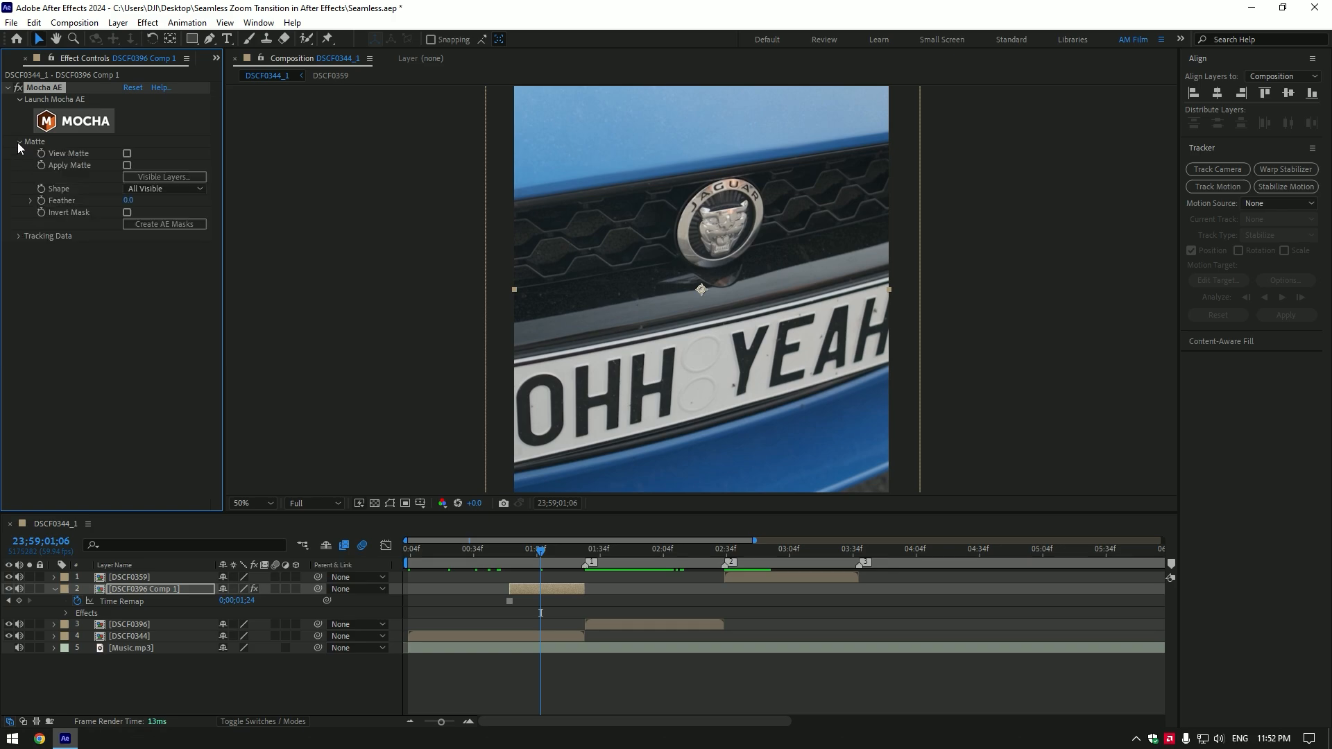
{"action": "left_click", "coordinate": [127, 166]}
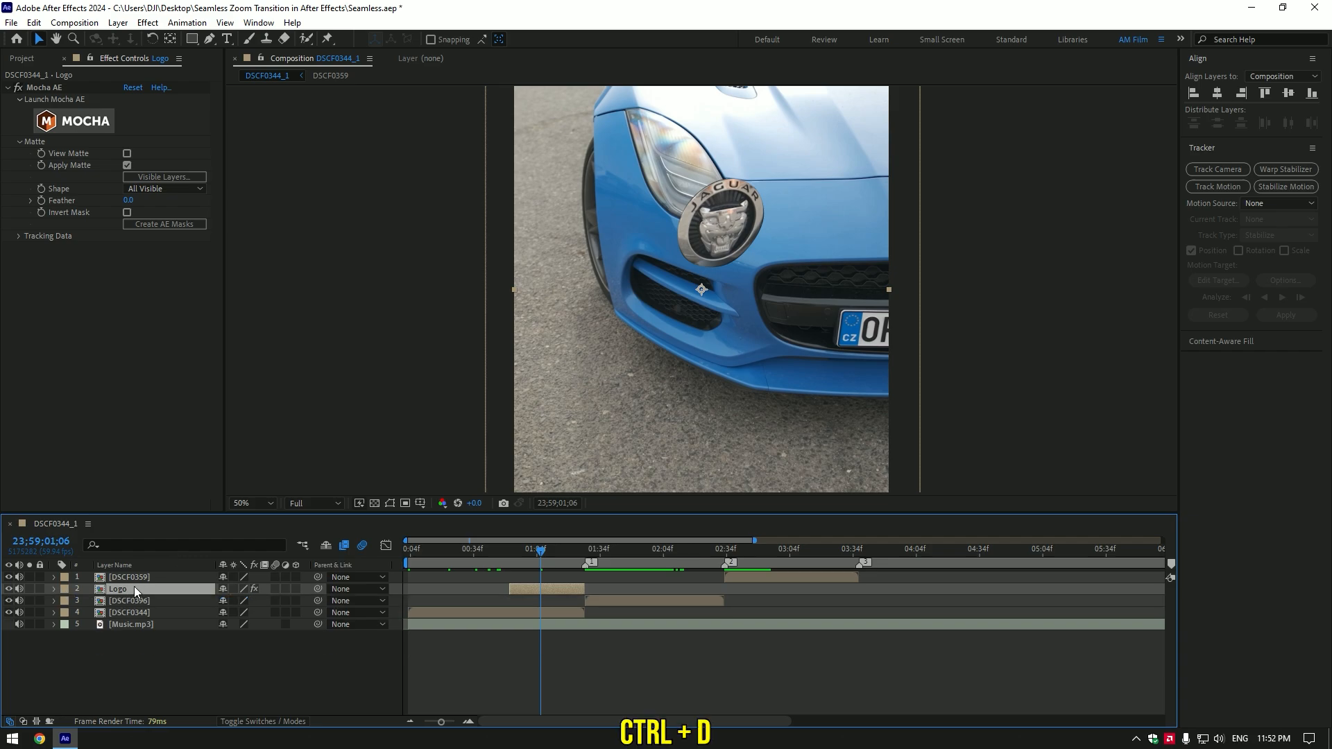
Duplicate Logo into a Zoom layer with its Mocha matte inverted to hide the badge
{"action": "key", "text": "ctrl+d"}
{"action": "type", "text": "Zoom"}
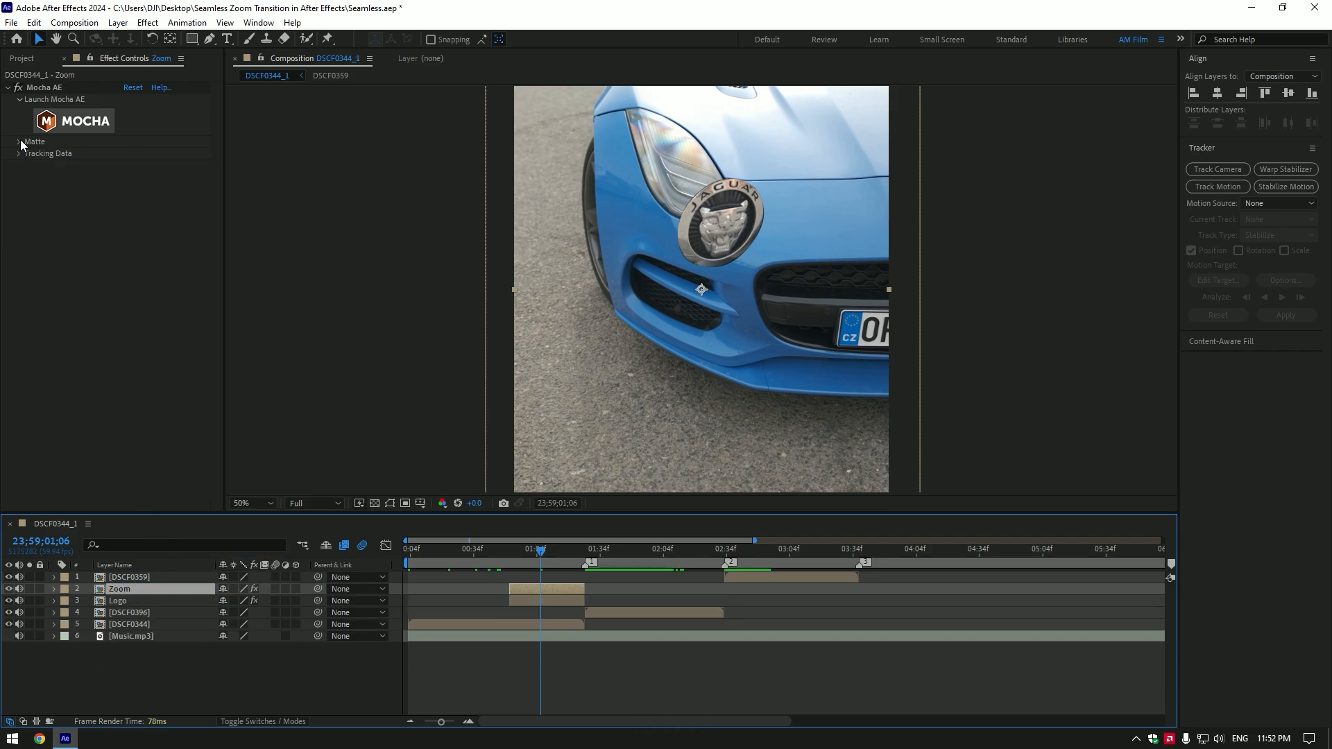
{"action": "left_click", "coordinate": [19, 141]}
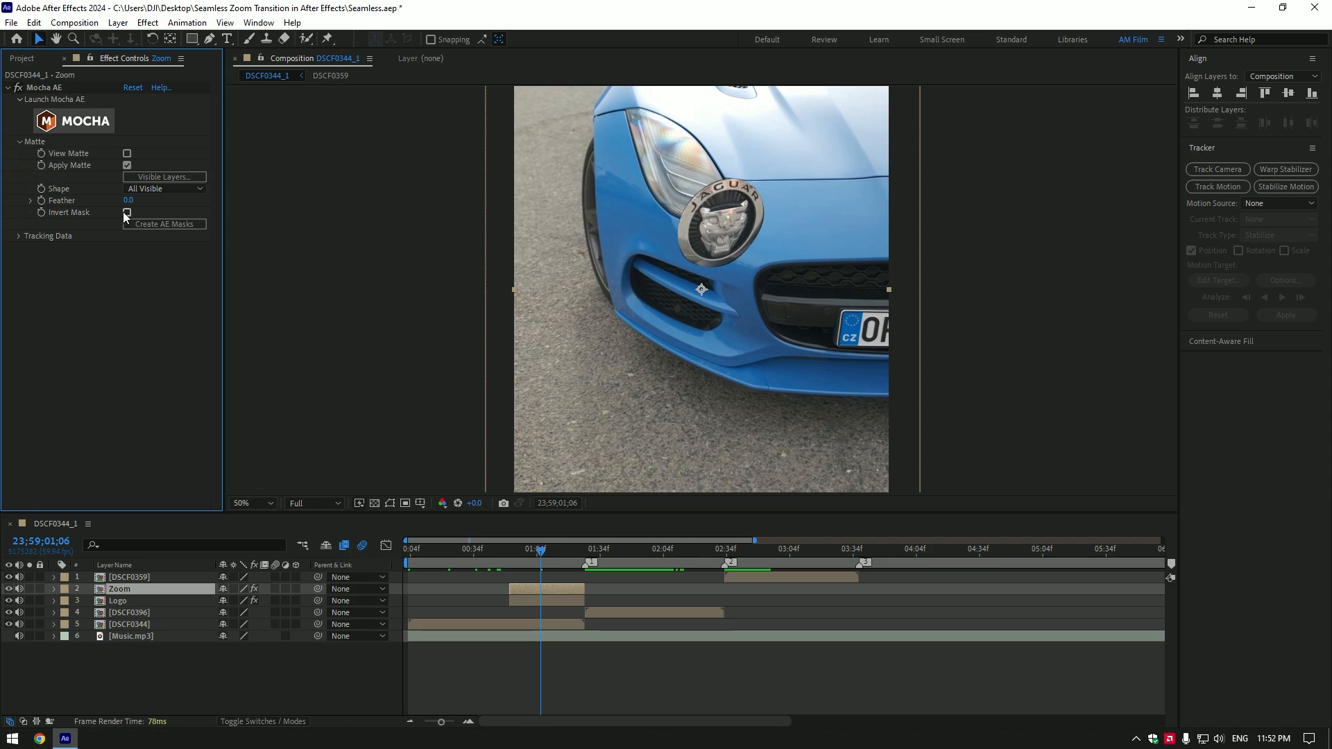
{"action": "left_click", "coordinate": [126, 213]}
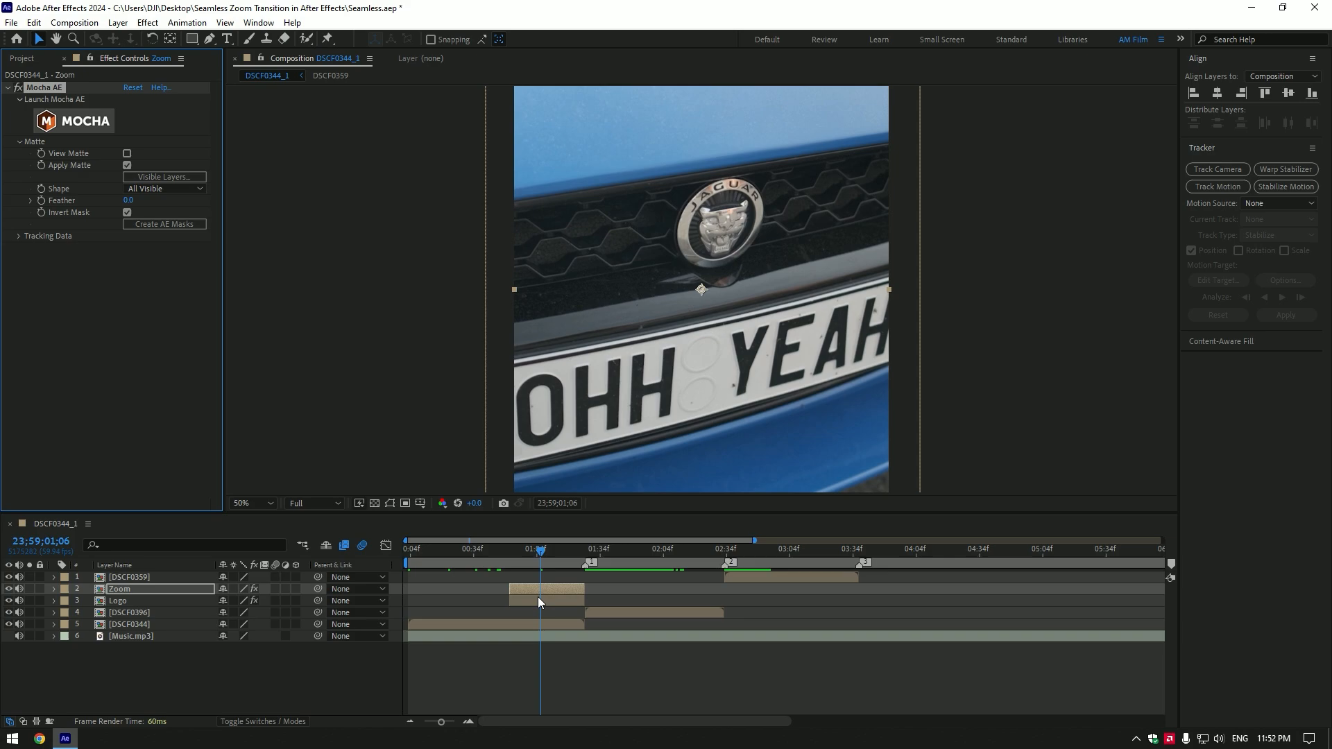
{"action": "left_click", "coordinate": [118, 601]}
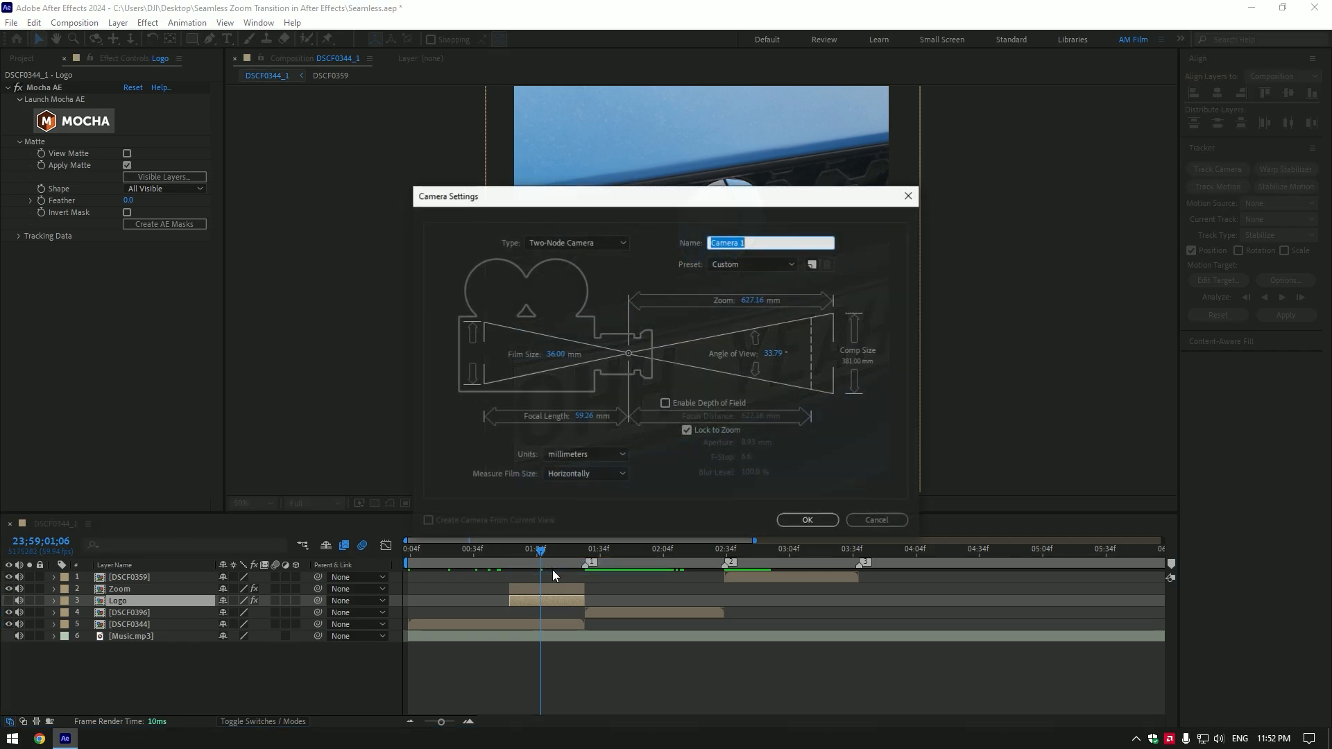
Create Camera 2 trimmed to the Zoom layer's duration and expand its properties
{"action": "left_click", "coordinate": [806, 519]}
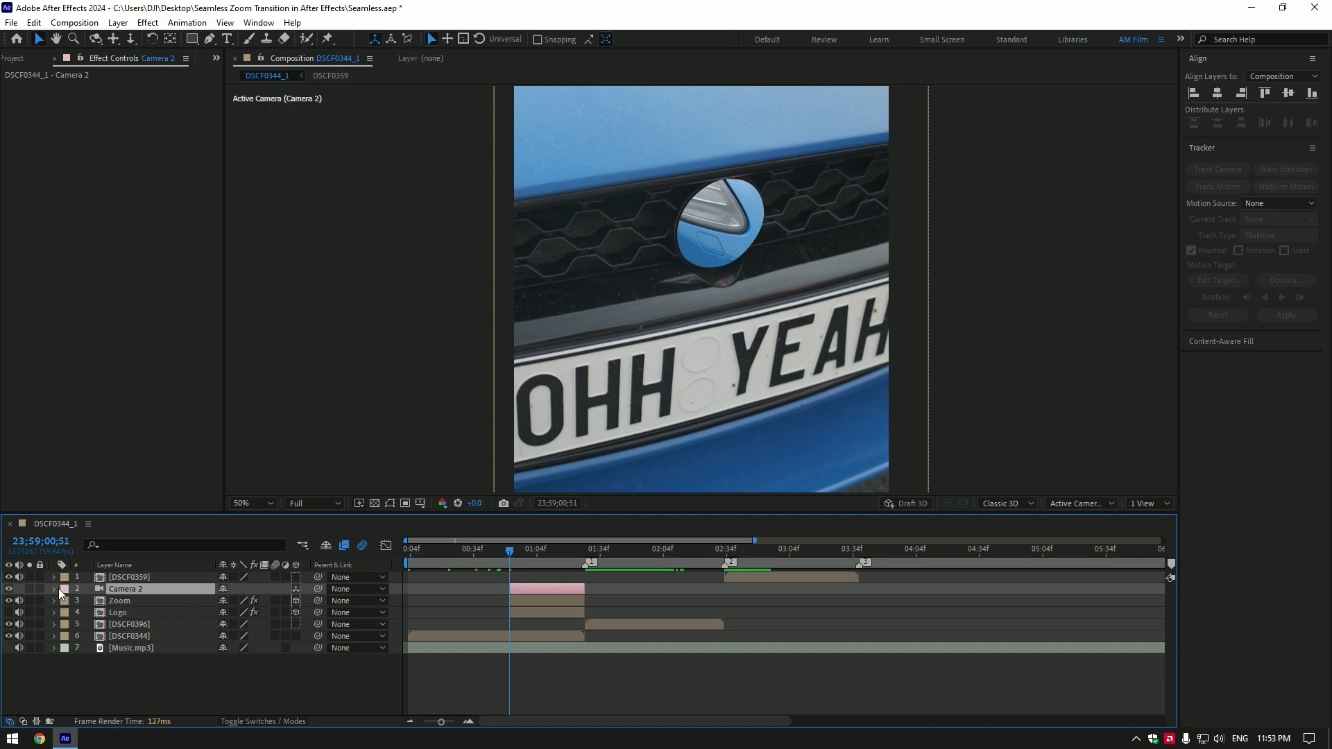
{"action": "left_click", "coordinate": [52, 589]}
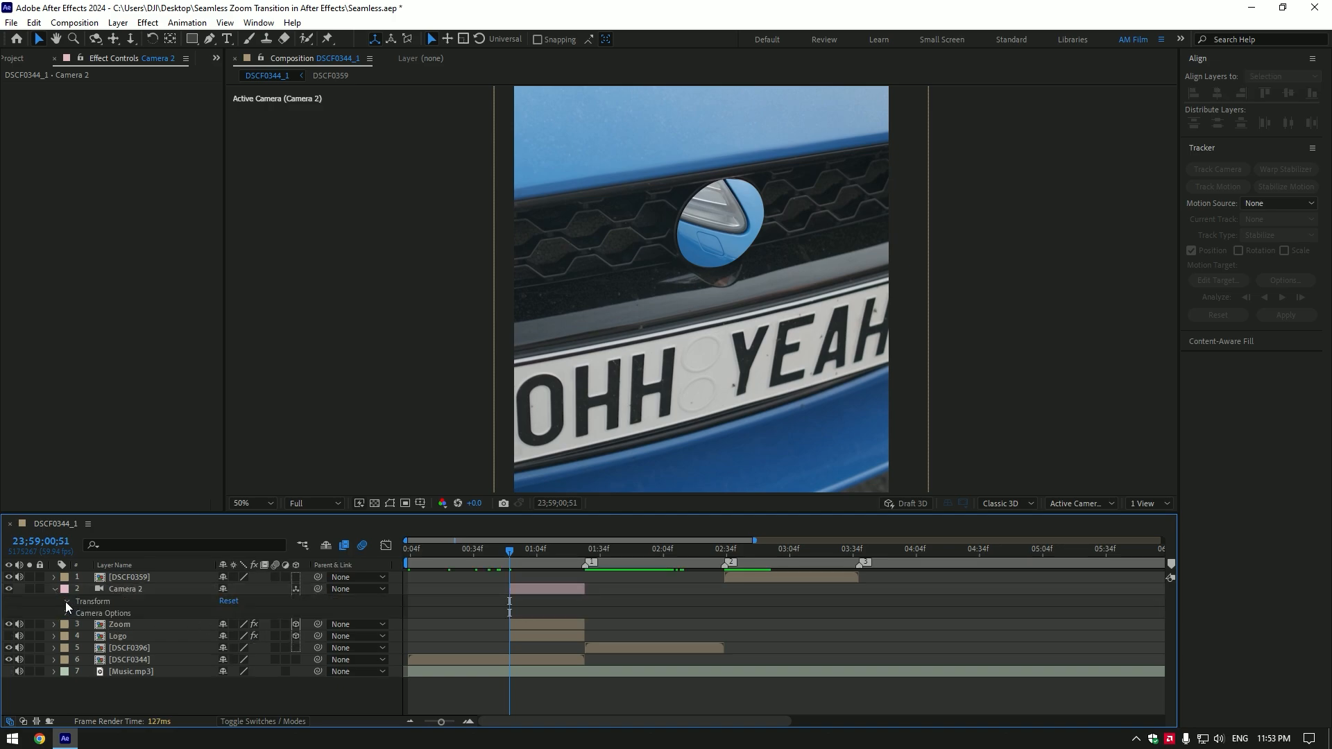
Keyframe Camera 2's Point of Interest and Position pulled back to frame the whole car
{"action": "left_click", "coordinate": [66, 602]}
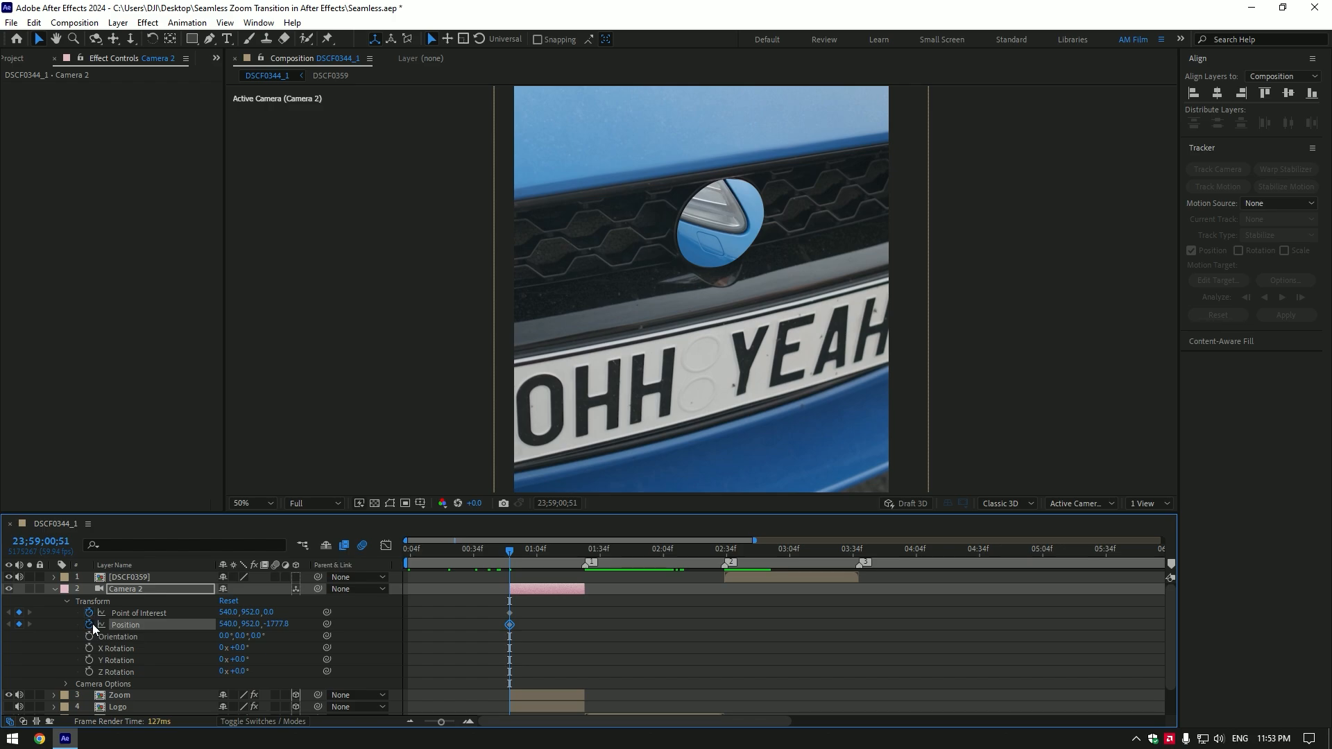
{"action": "mouse_move", "coordinate": [179, 192]}
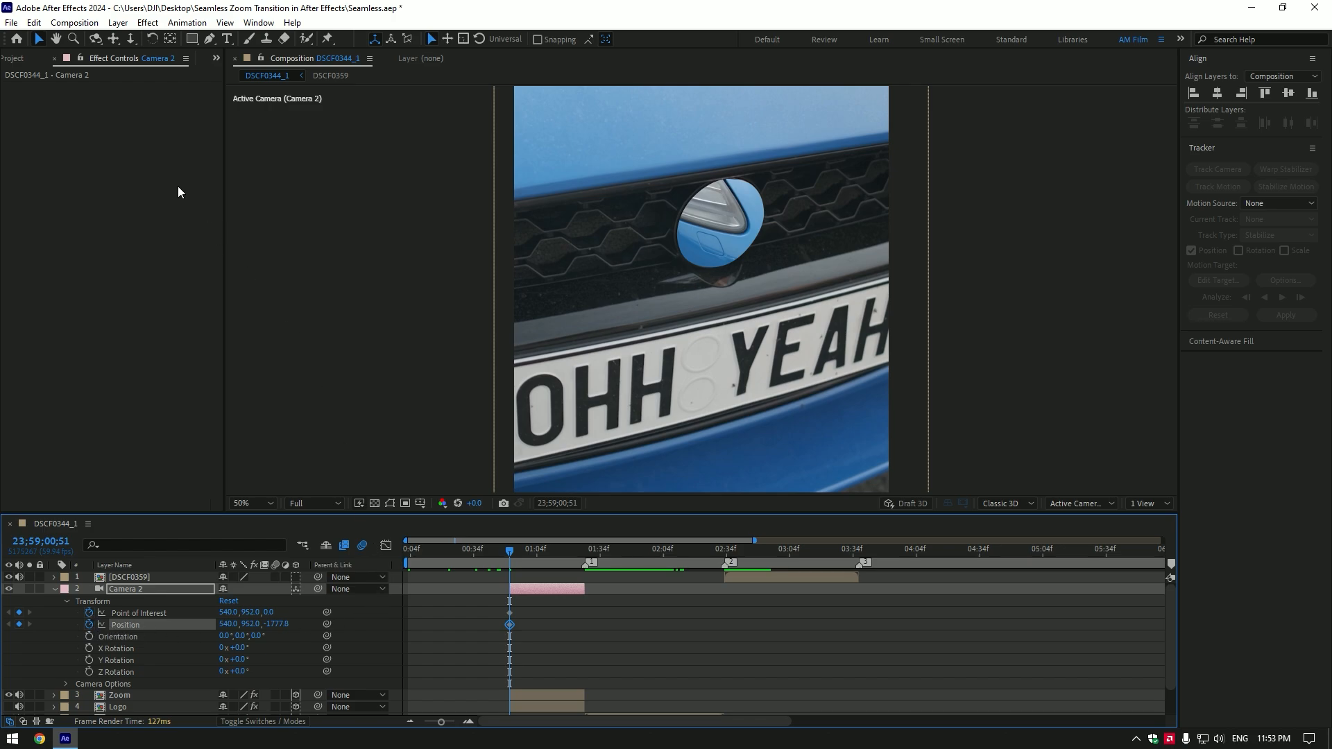
{"action": "left_click", "coordinate": [246, 503]}
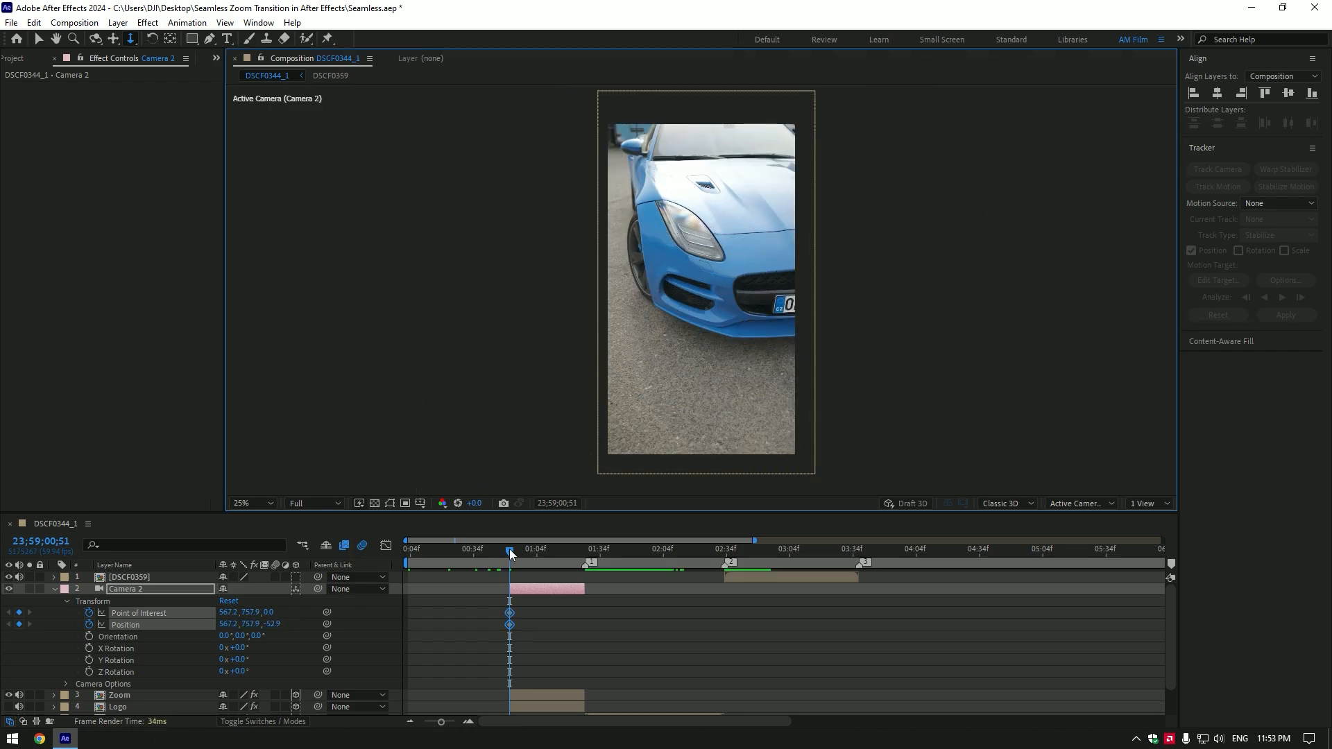
{"action": "left_click", "coordinate": [585, 549]}
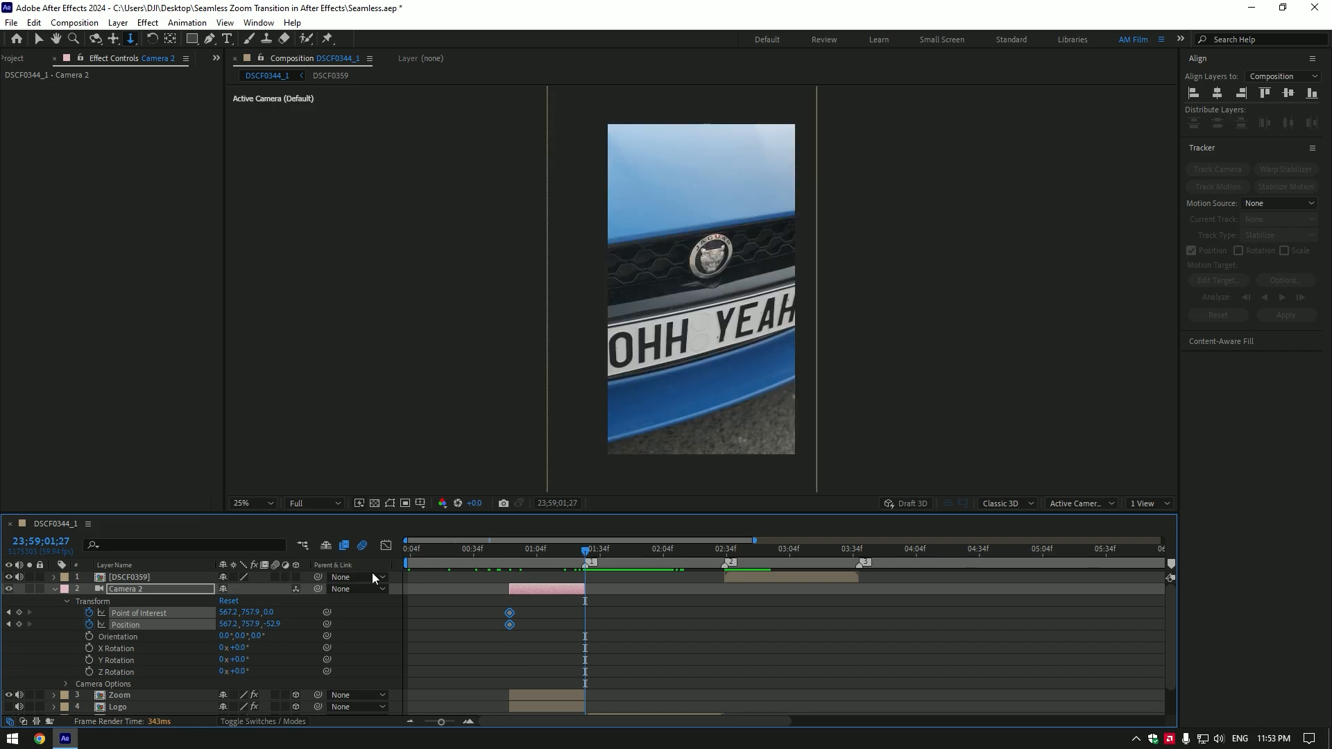
{"action": "mouse_move", "coordinate": [134, 613]}
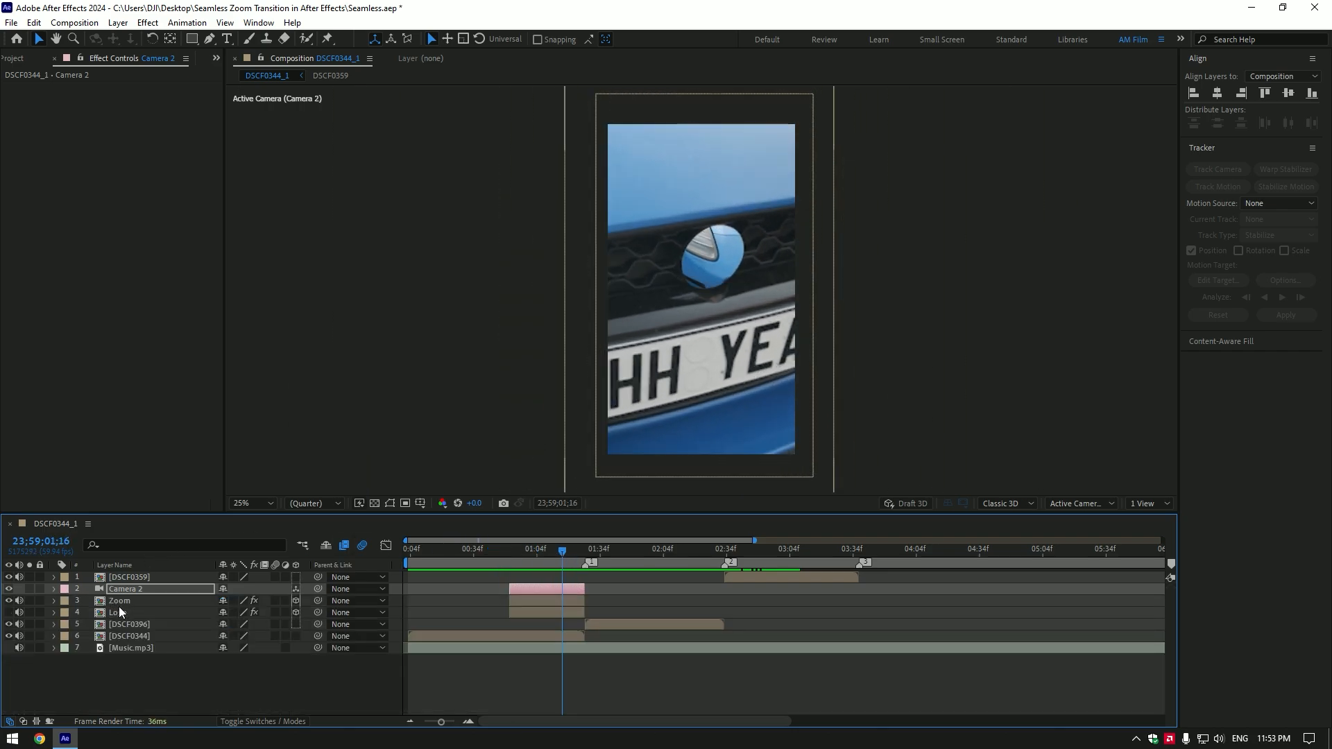
Add two Position keyframes to Logo so the badge slides sideways to the right
{"action": "left_click", "coordinate": [117, 612]}
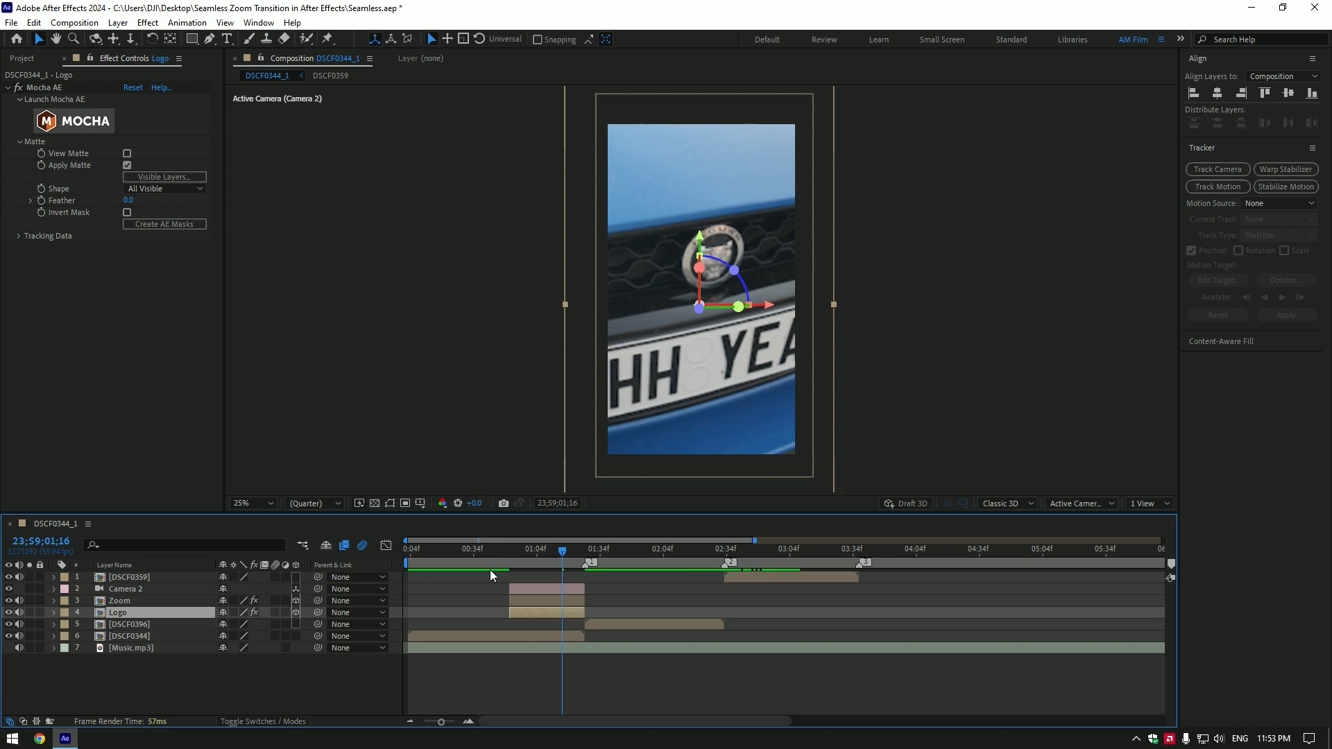
{"action": "key", "text": "p"}
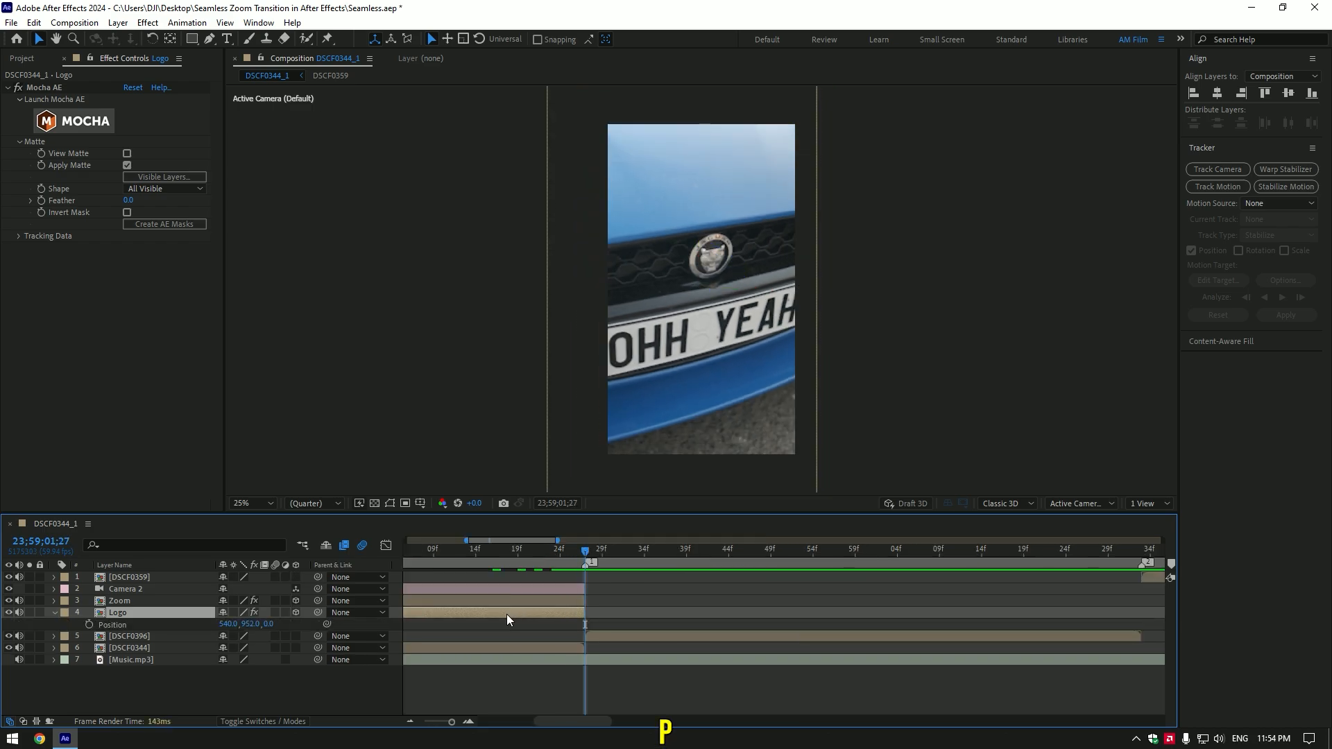
{"action": "left_click", "coordinate": [89, 625]}
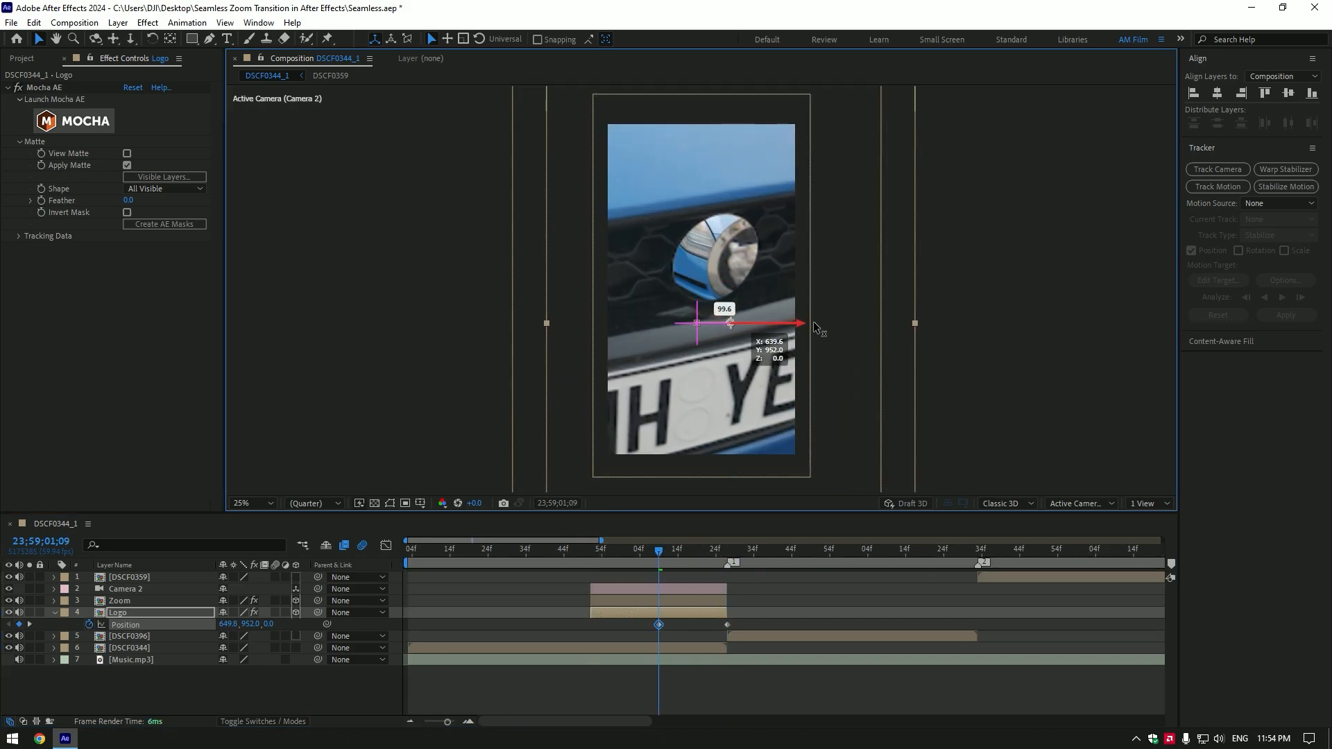
{"action": "left_click", "coordinate": [526, 550]}
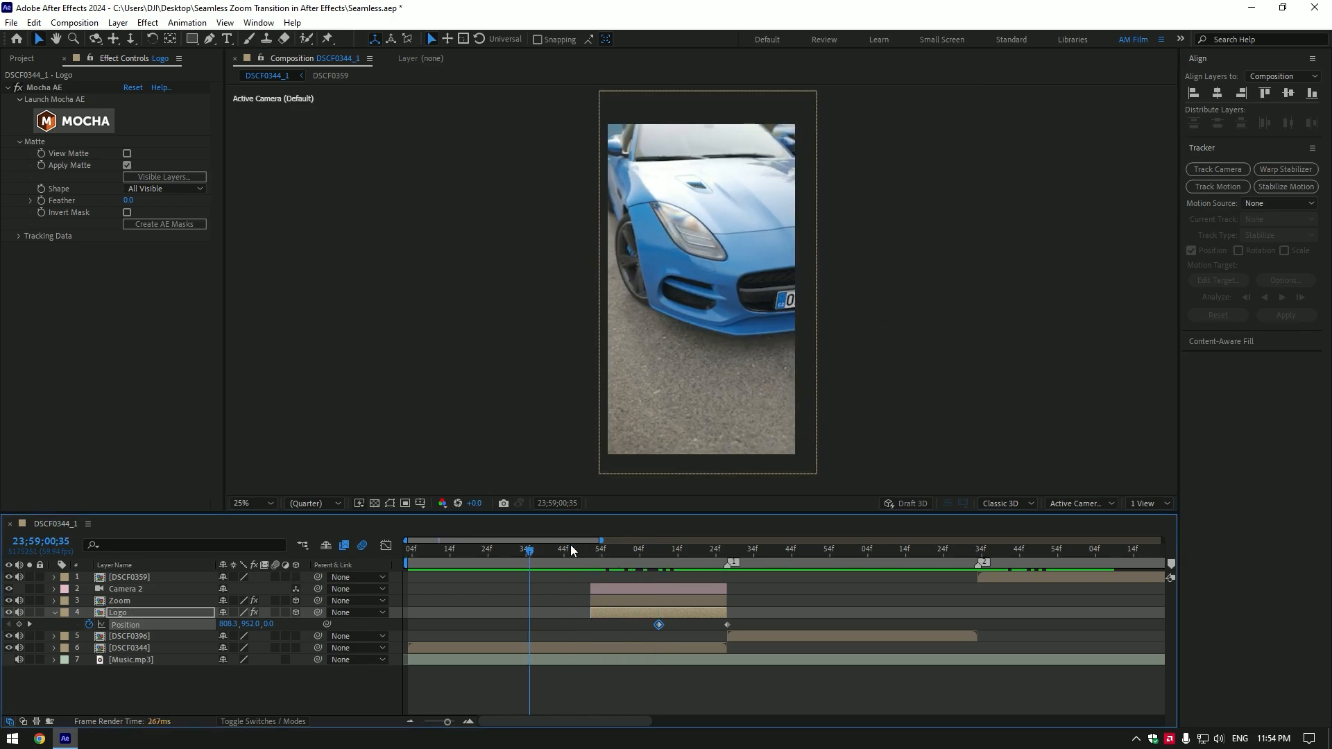
{"action": "left_click", "coordinate": [894, 549]}
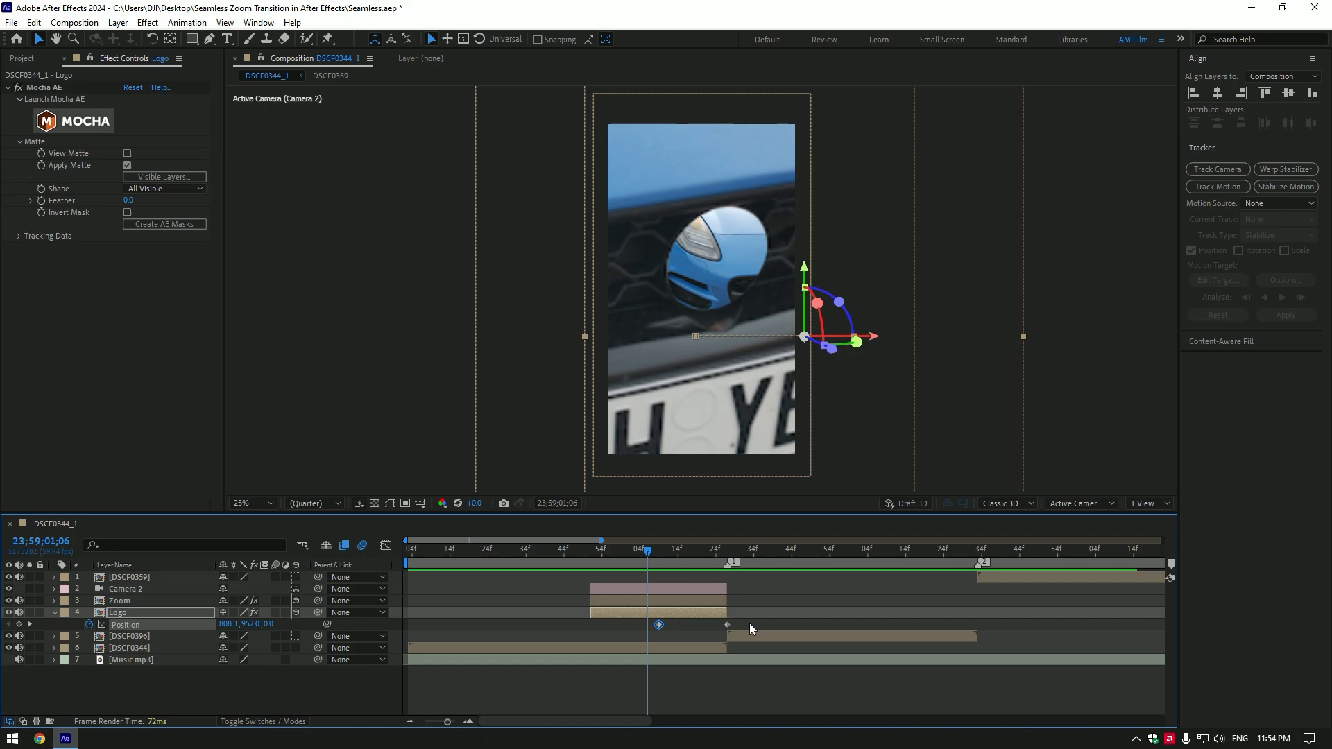
Easy Ease Logo's Position keyframes with speed peaking just before the second keyframe
{"action": "key", "text": "f9"}
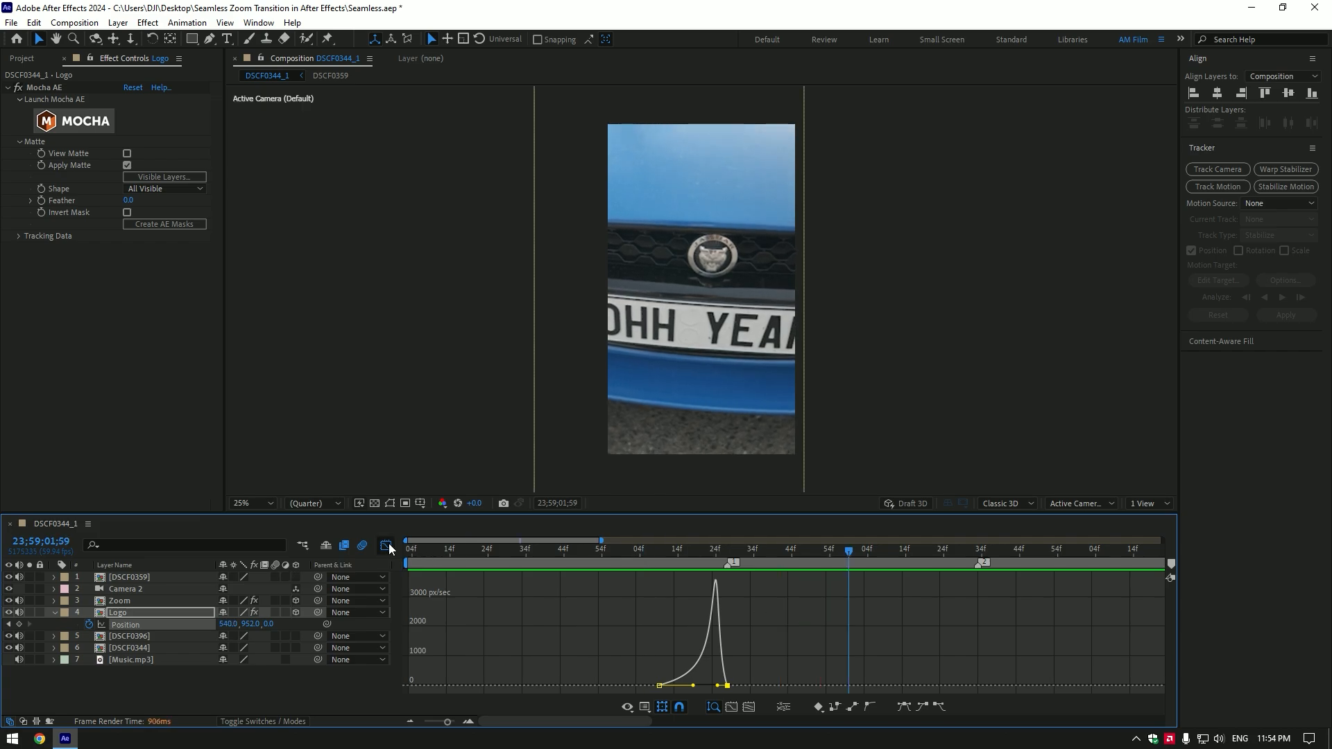
{"action": "left_click", "coordinate": [126, 589]}
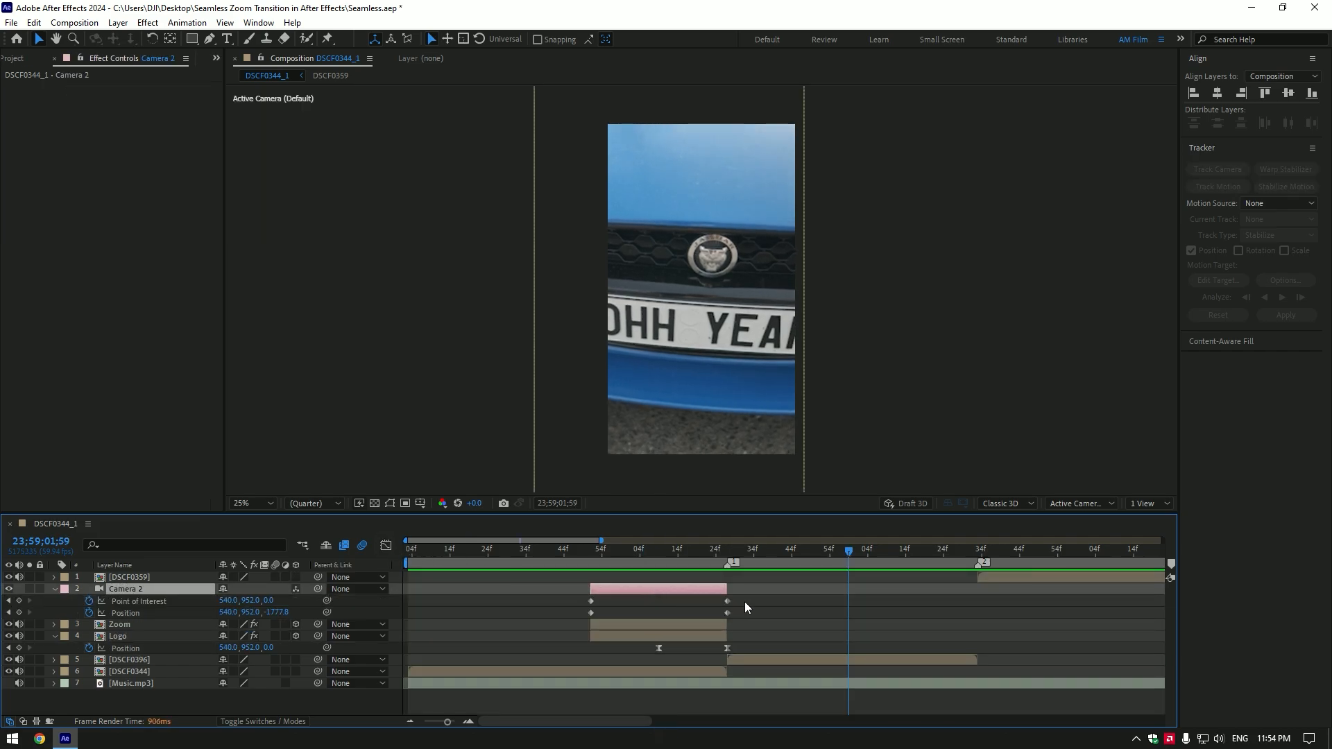
Ease all Camera 2 keyframes so the pull-back's speed spikes sharply at the end
{"action": "left_click", "coordinate": [590, 601]}
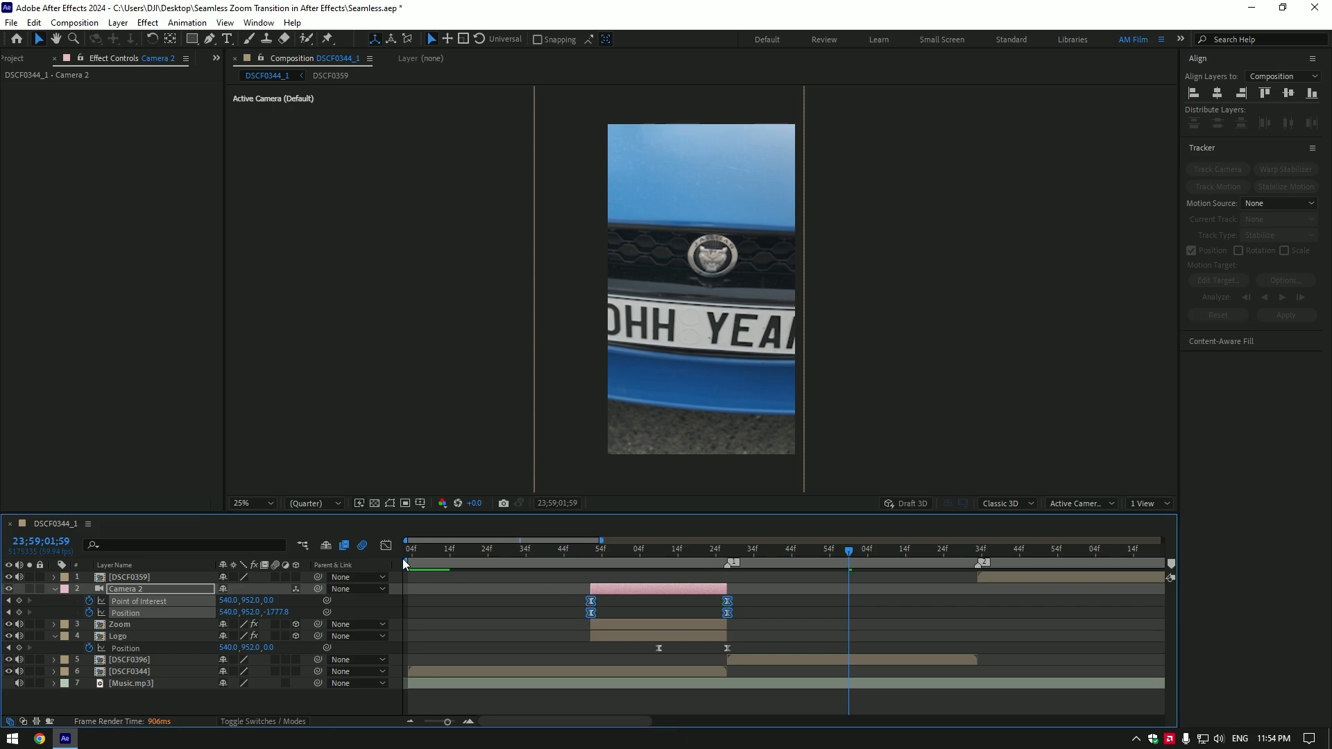
{"action": "left_click", "coordinate": [385, 546]}
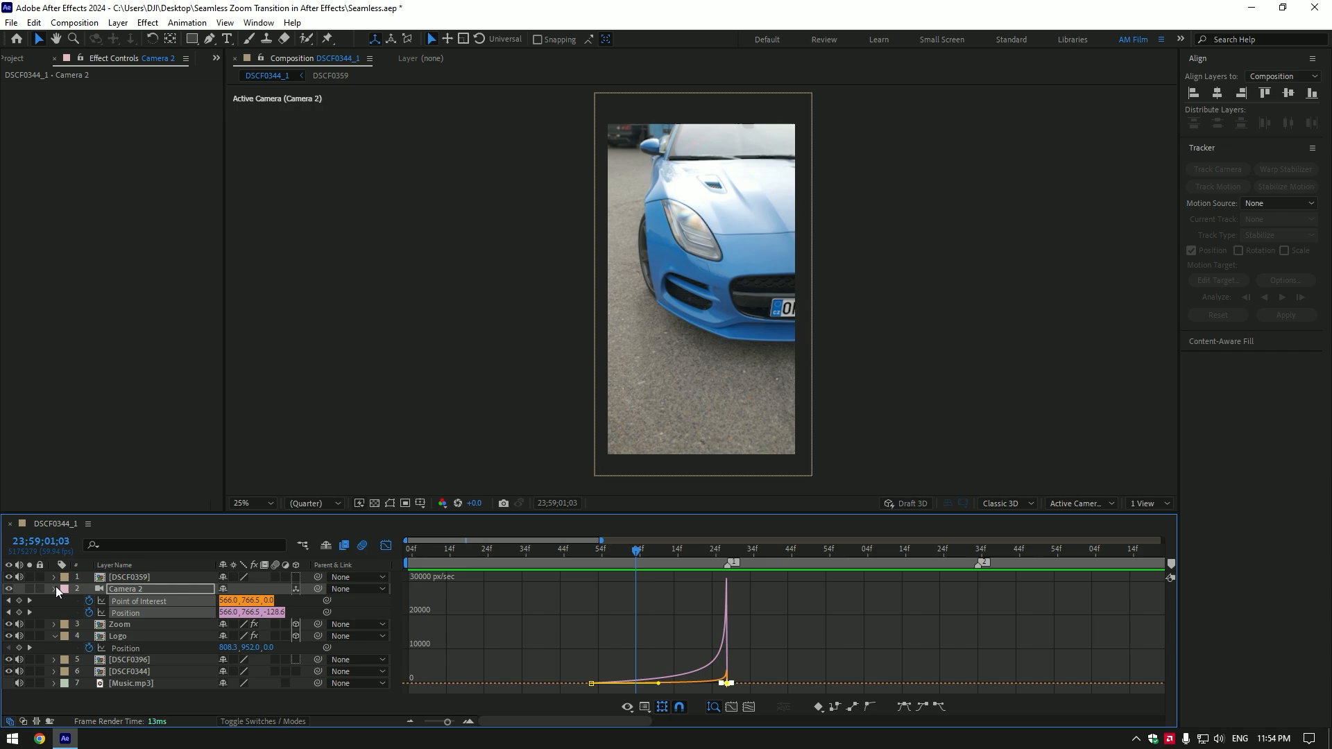
{"action": "left_click", "coordinate": [119, 601]}
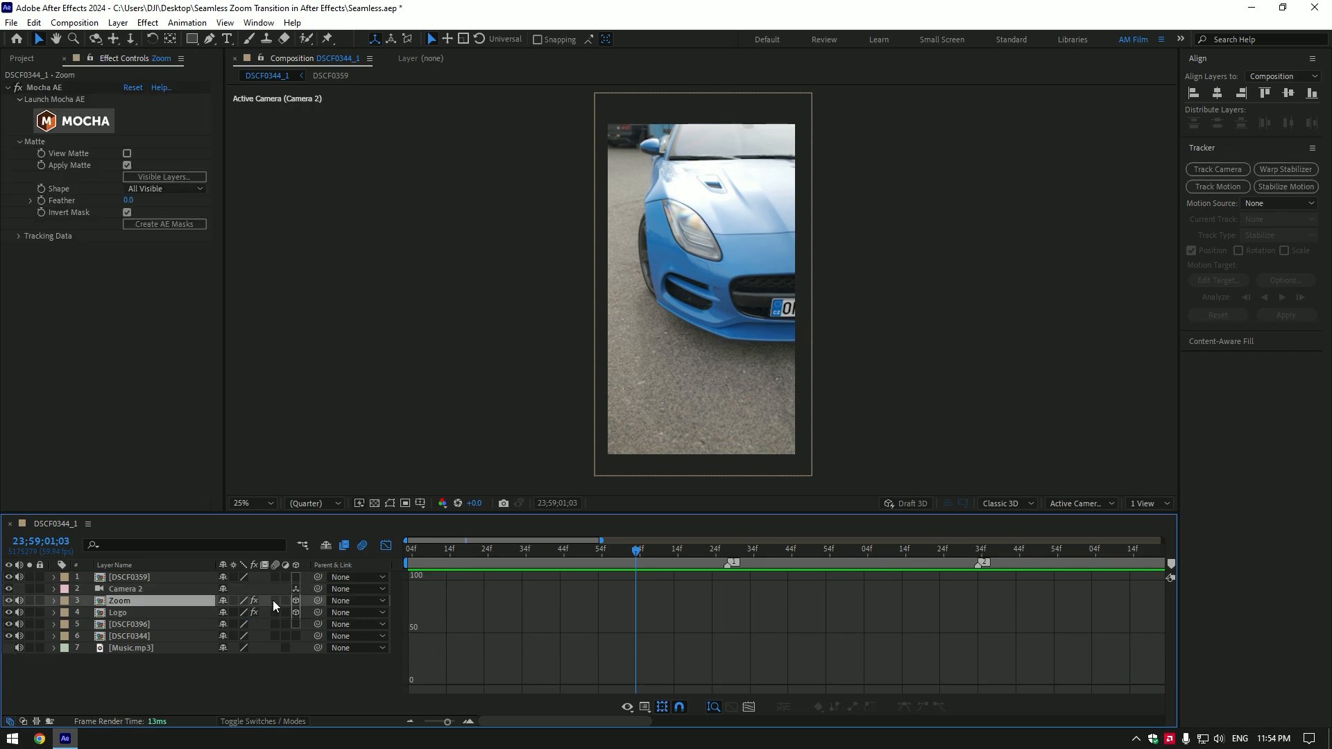